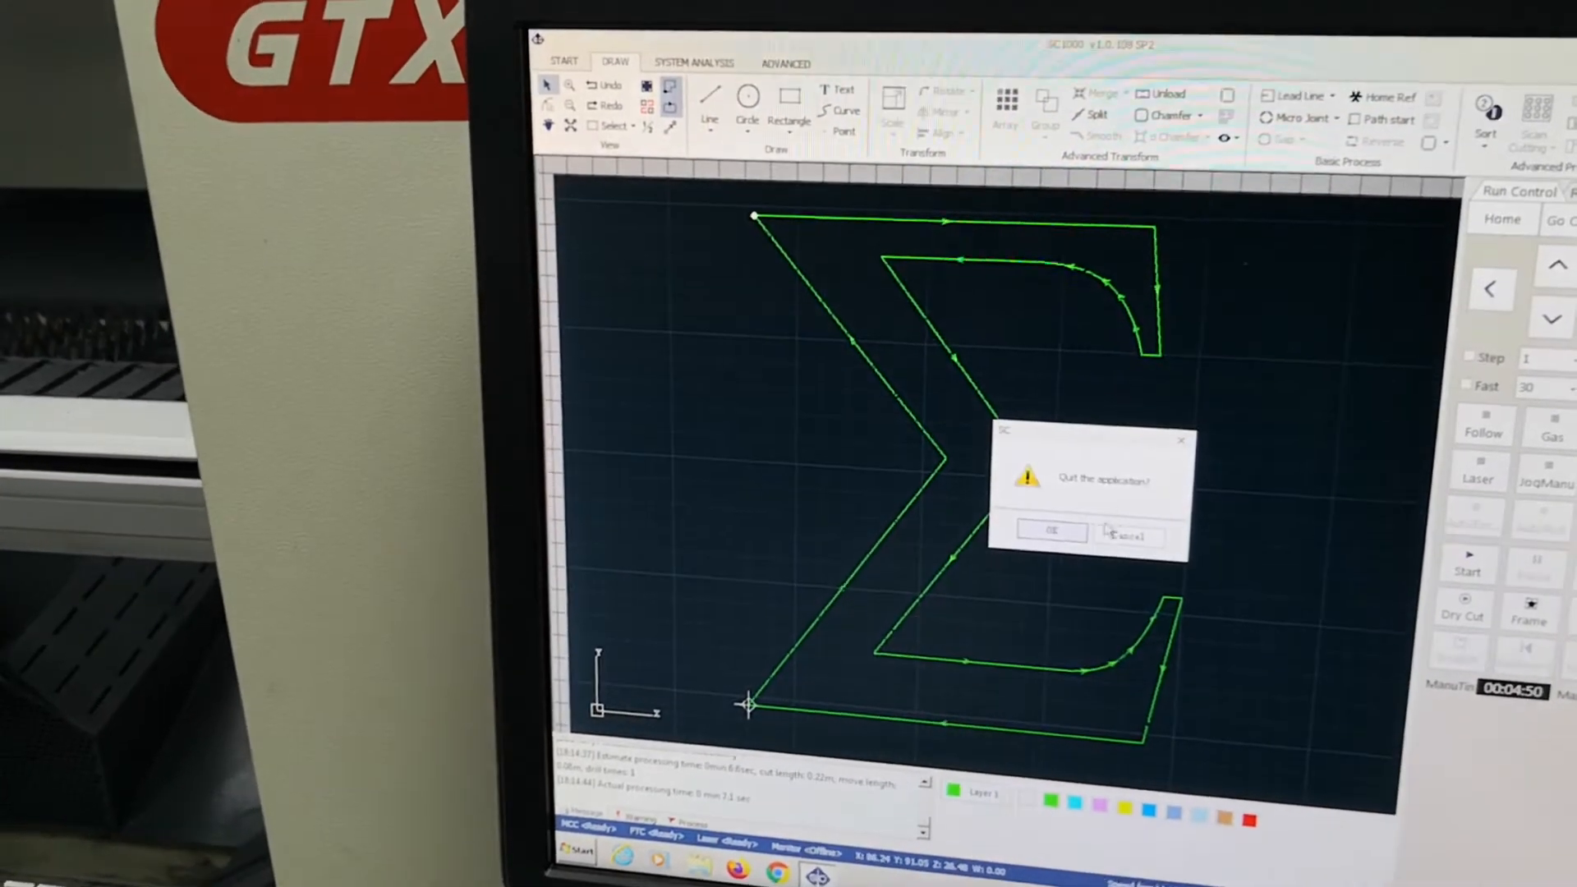
- Confirm the 'Quit the application?' prompt to close SC1000
click(1052, 530)
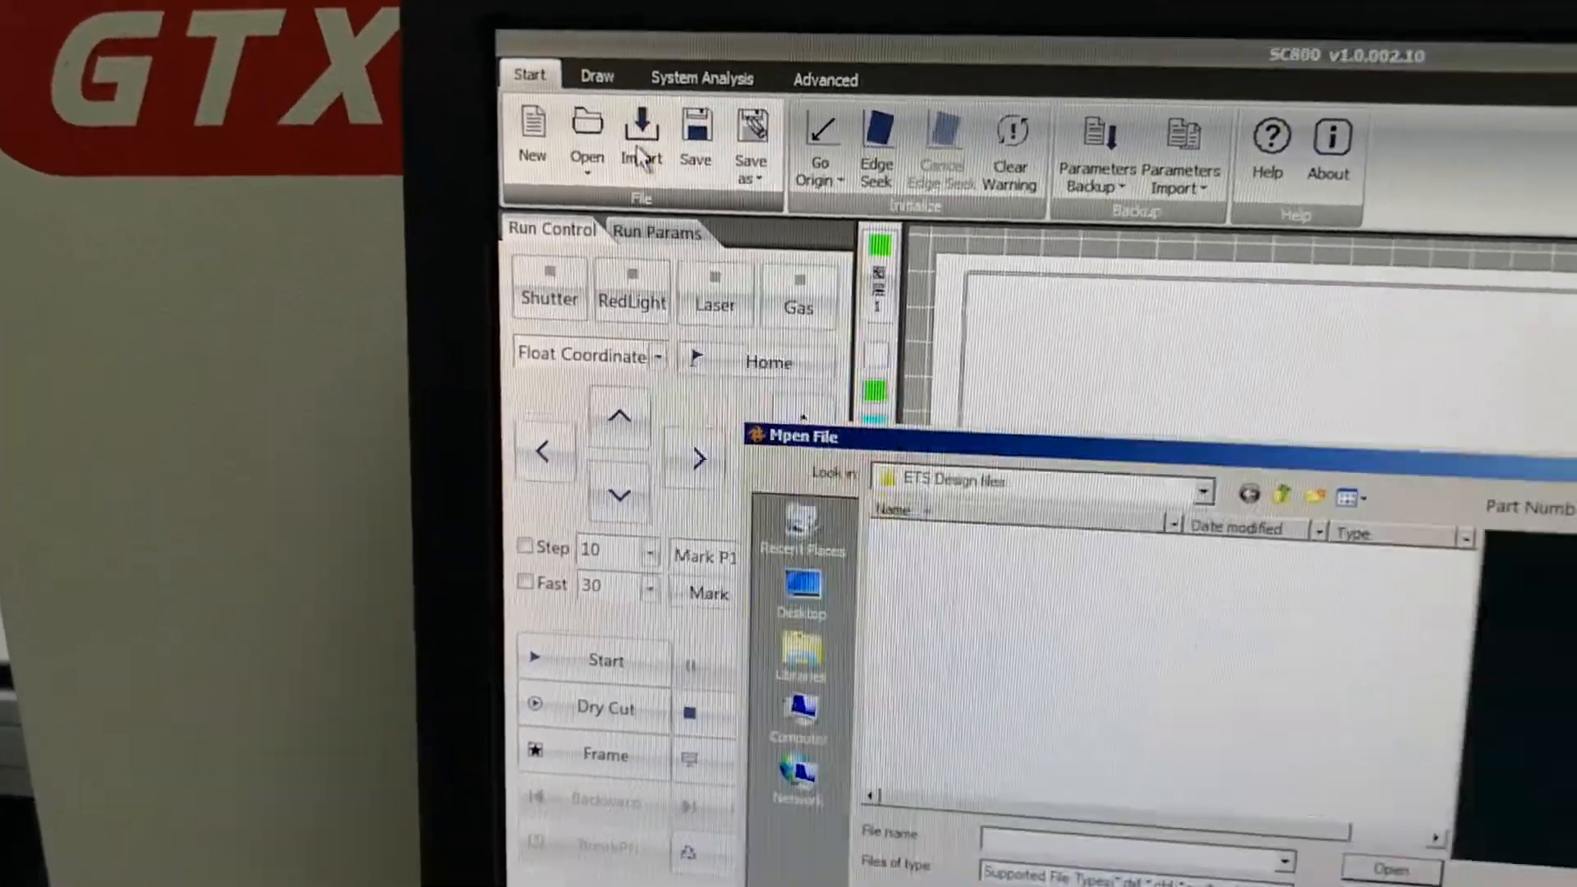
- Browse Computer to the network drive's Cutting files folder and select sigma.chf
click(799, 714)
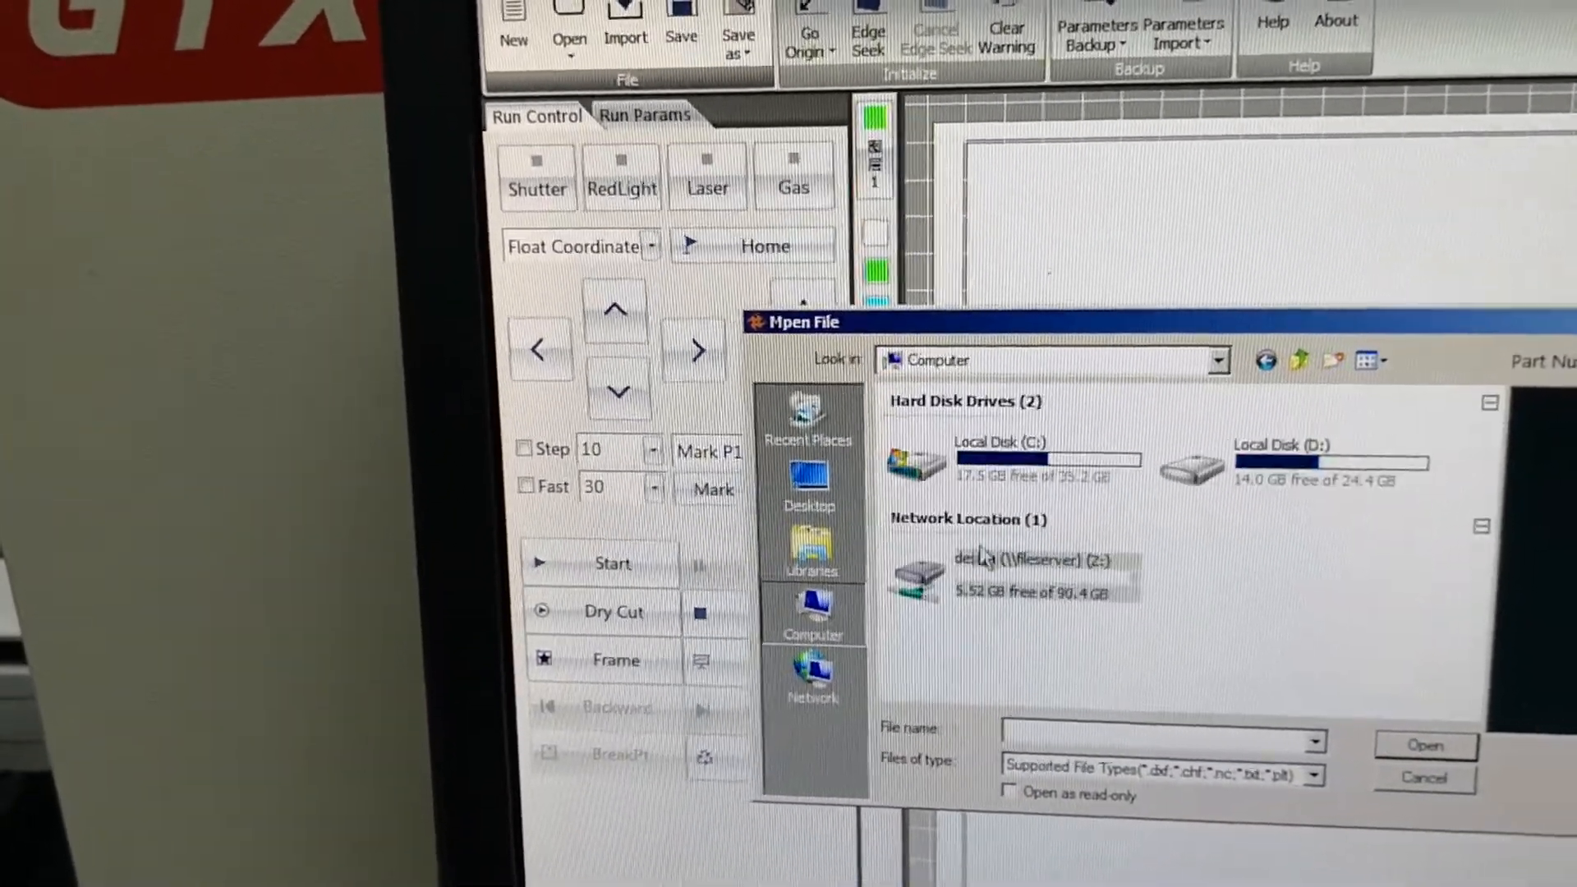
double_click(1279, 462)
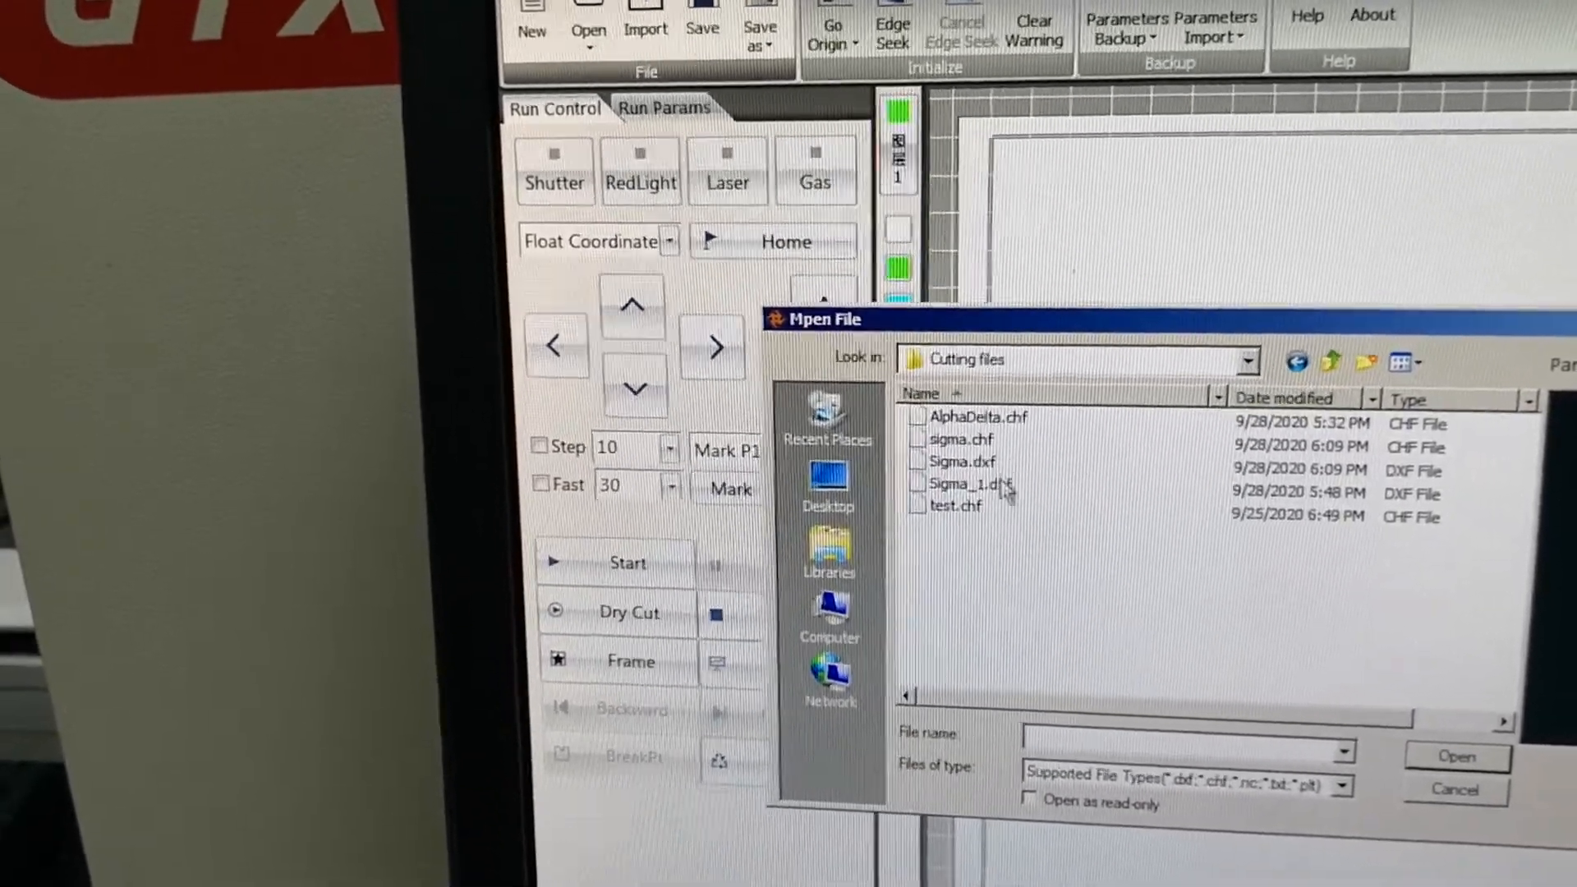
click(957, 439)
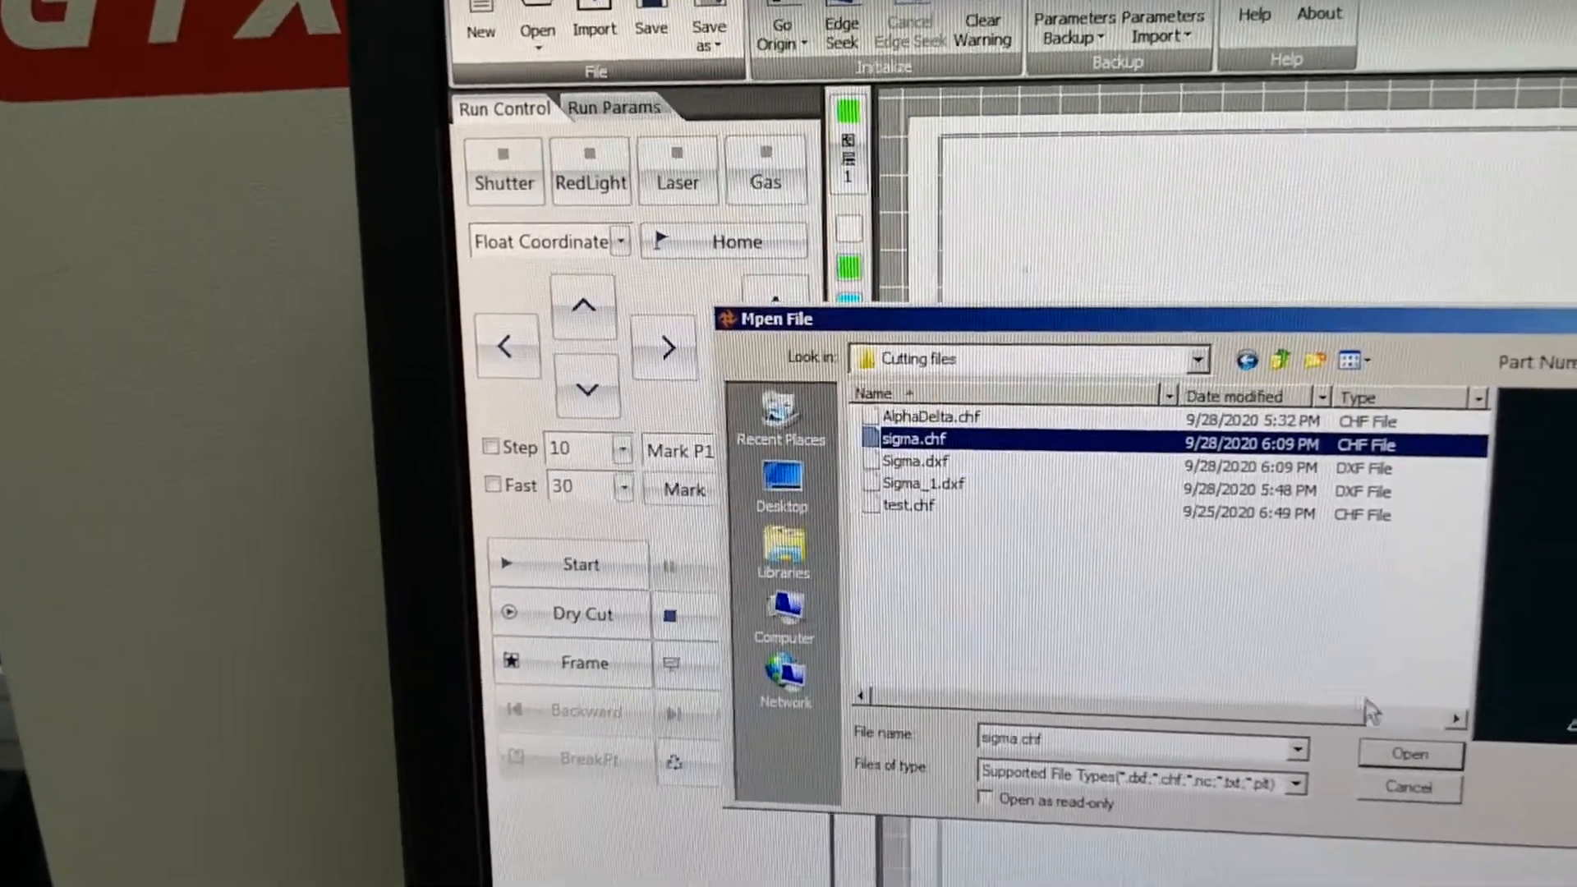